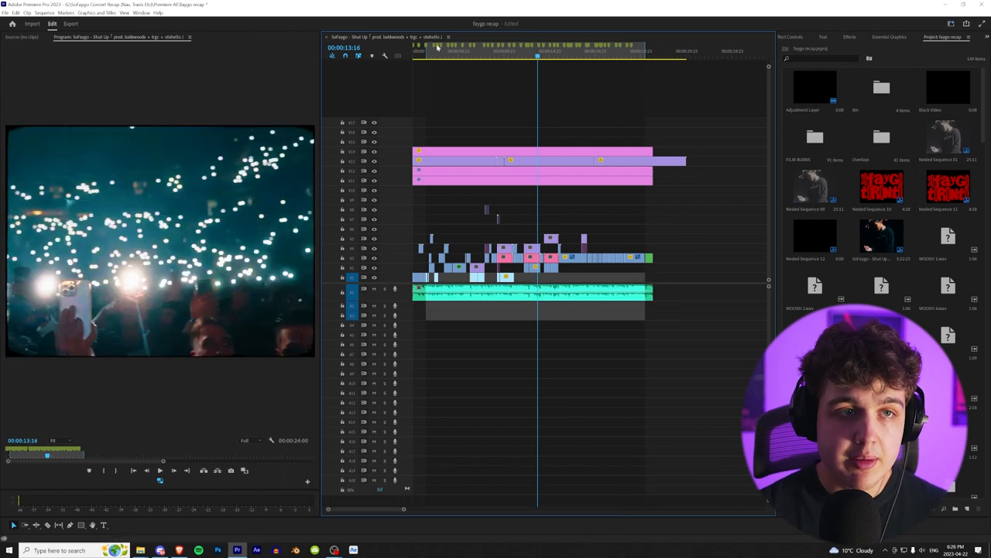
Step: Scrub through the sequence from the opening crowd shots to the middle and back to the singer-on-stage shot
left_click(446, 49)
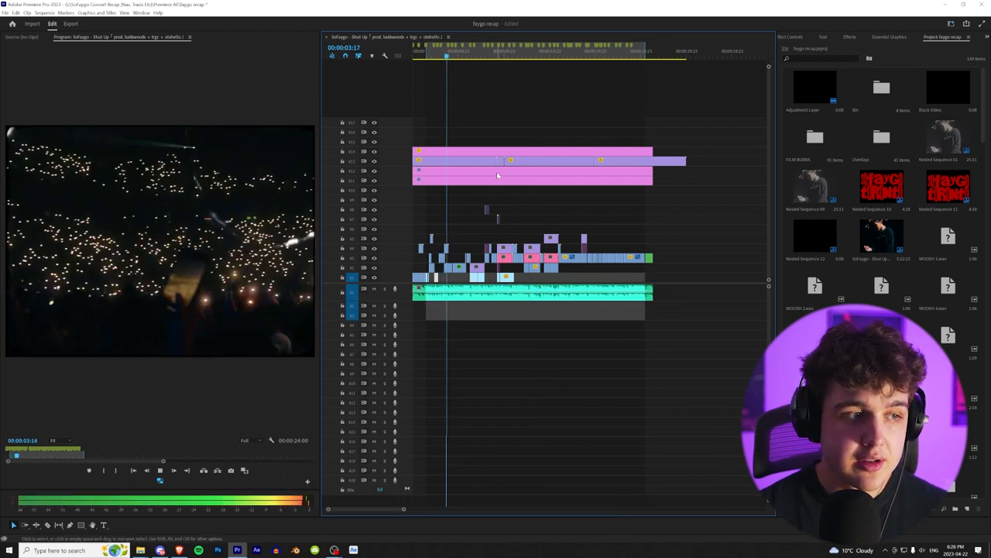
key("ctrl+s")
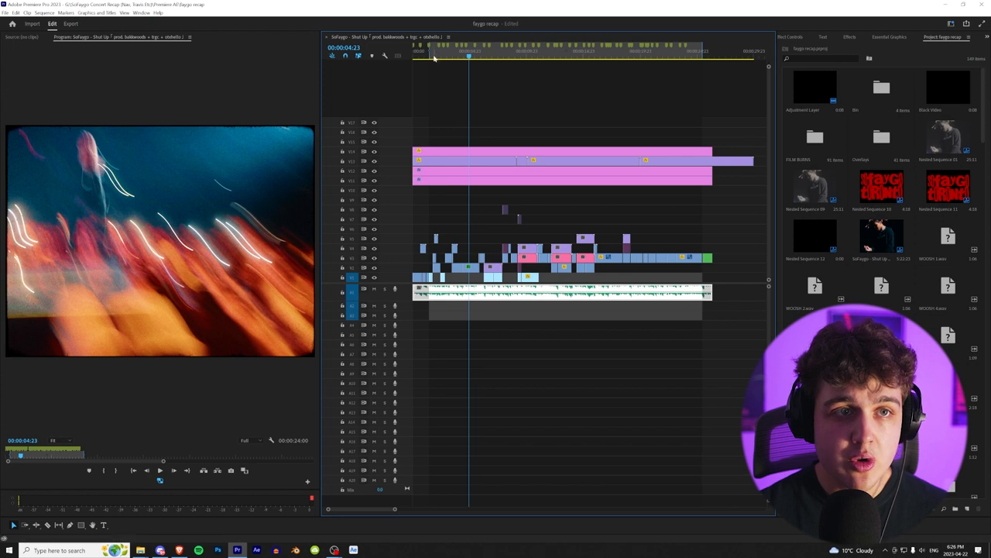
left_click(437, 51)
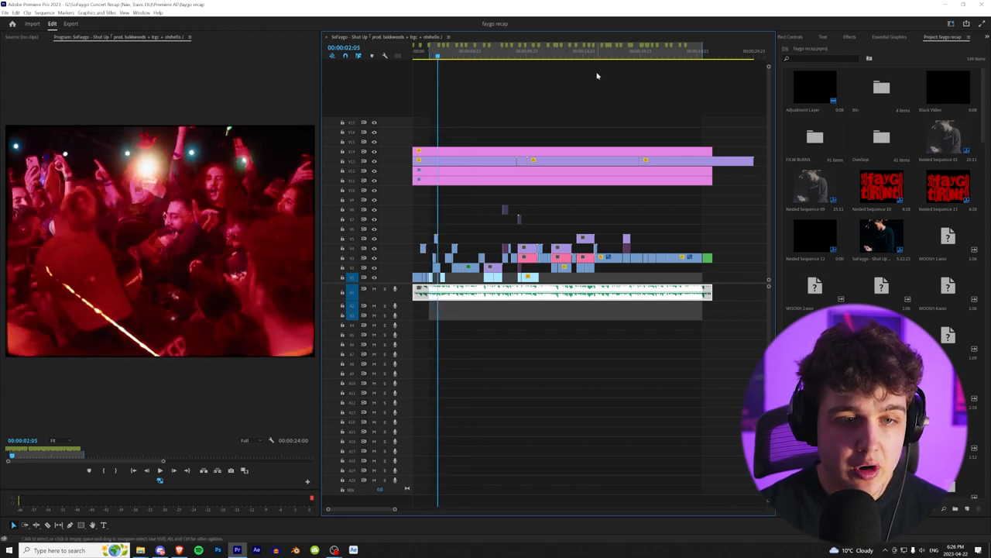
left_click(540, 51)
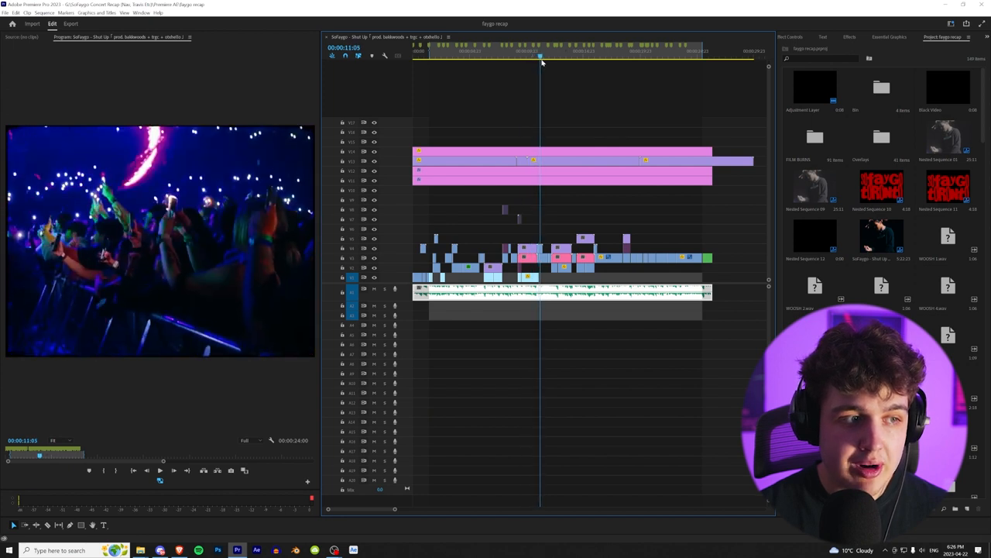
left_click(614, 51)
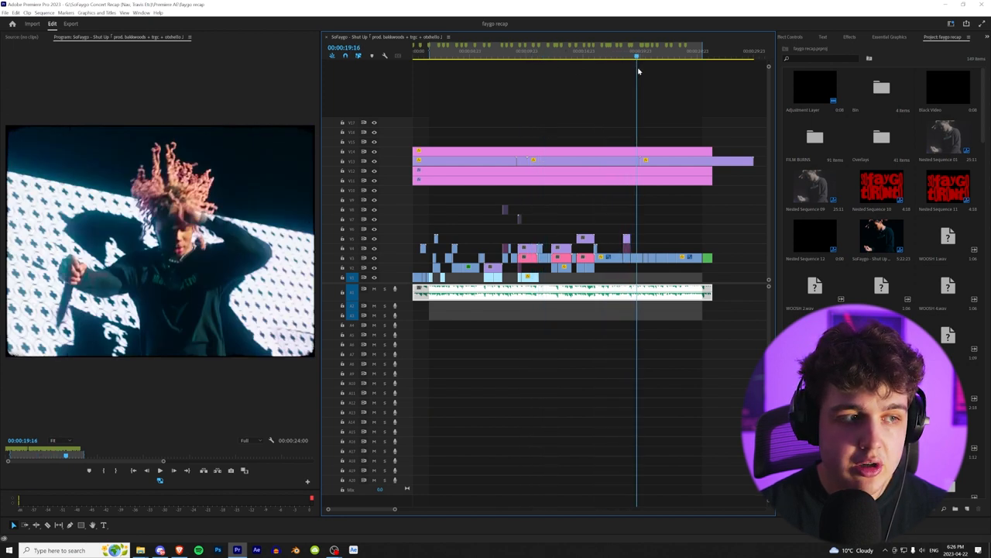
left_click(432, 55)
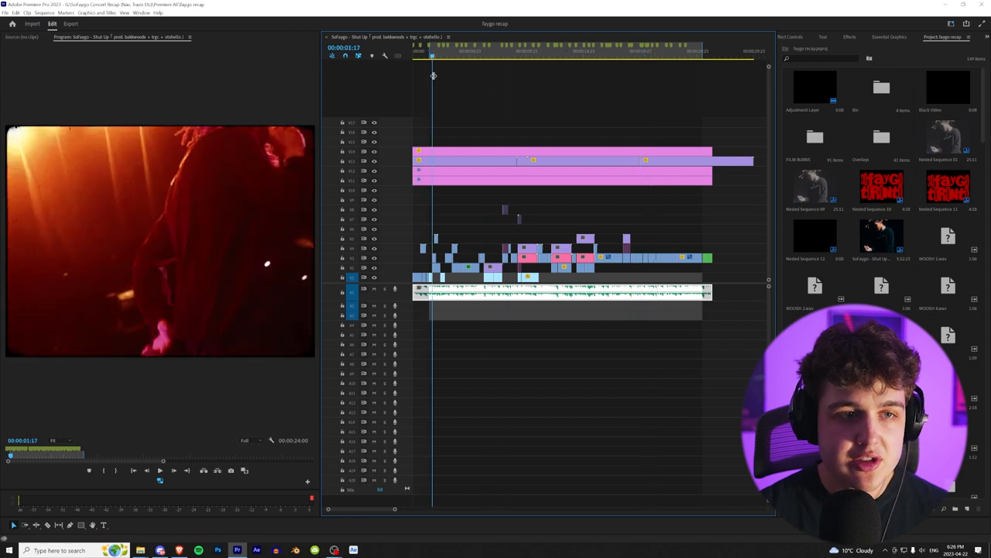
left_click(489, 51)
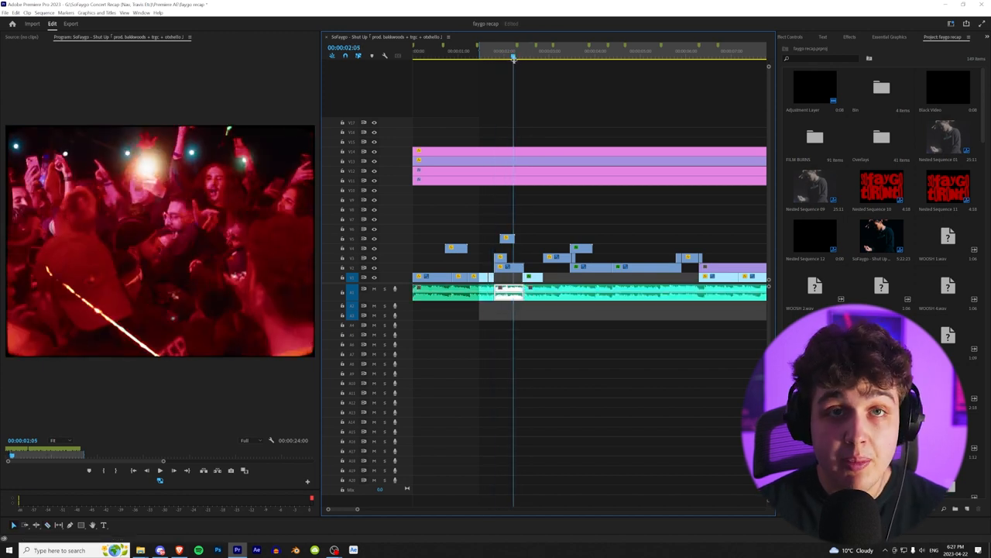
left_click(530, 51)
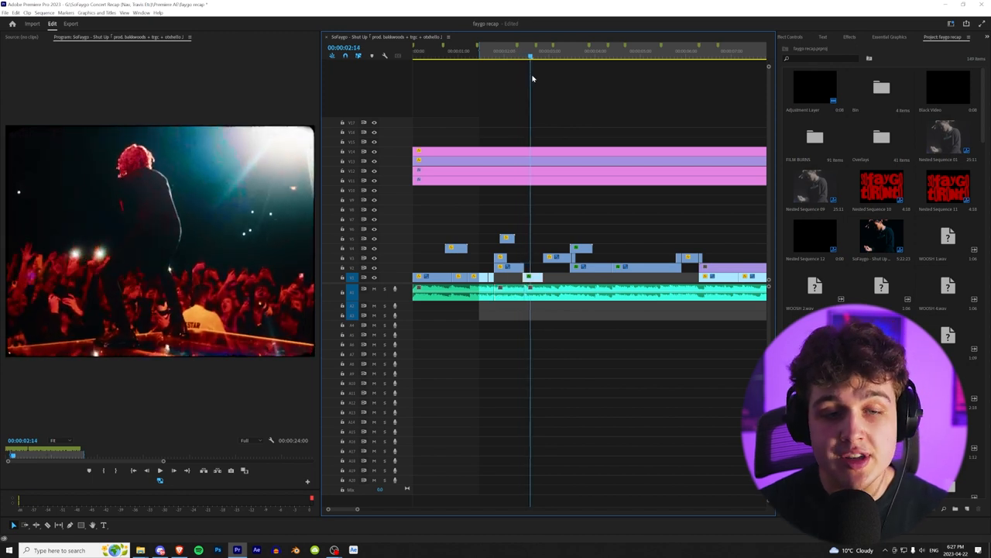
left_click(504, 50)
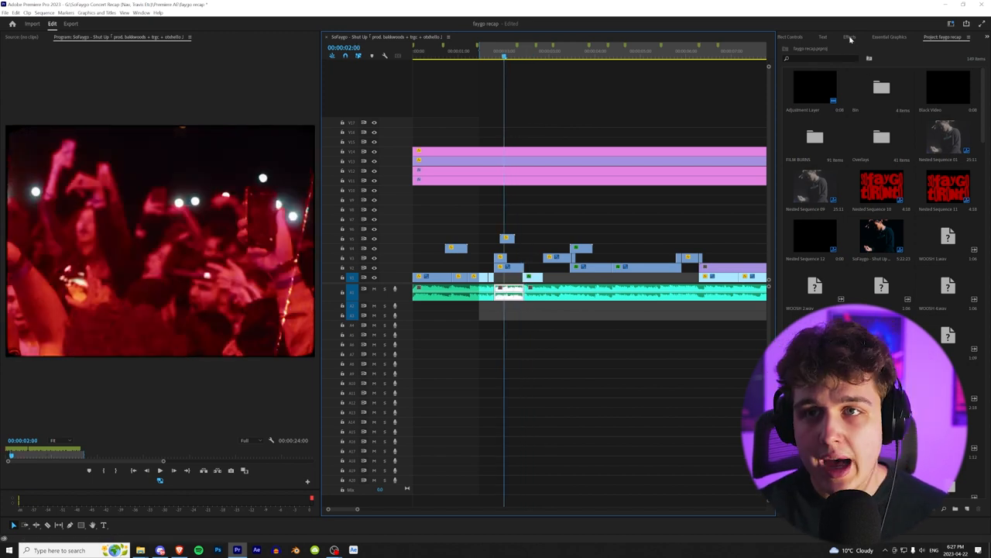
Step: Show the Effects list, then the opening clip's Effect Controls with the playhead stepped slightly back
left_click(849, 37)
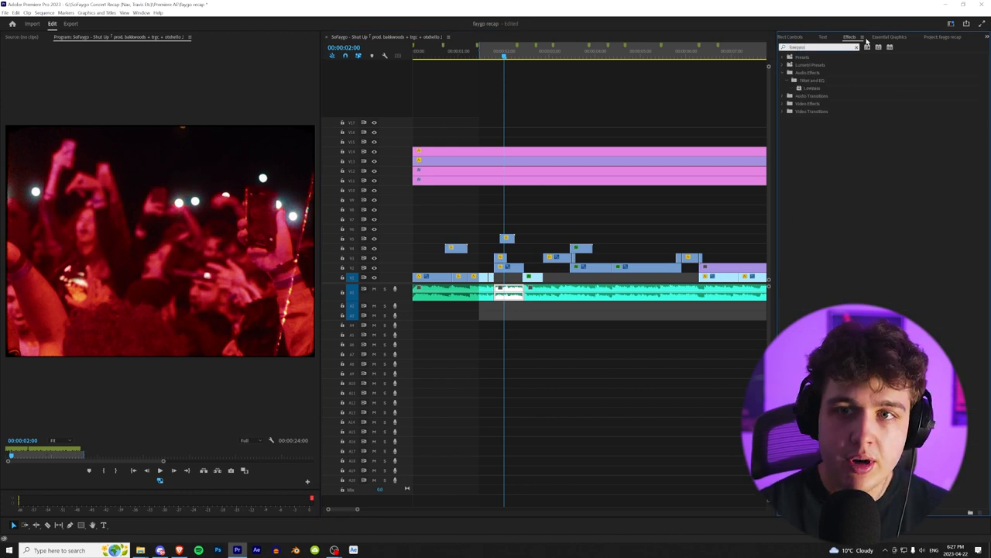
left_click(487, 51)
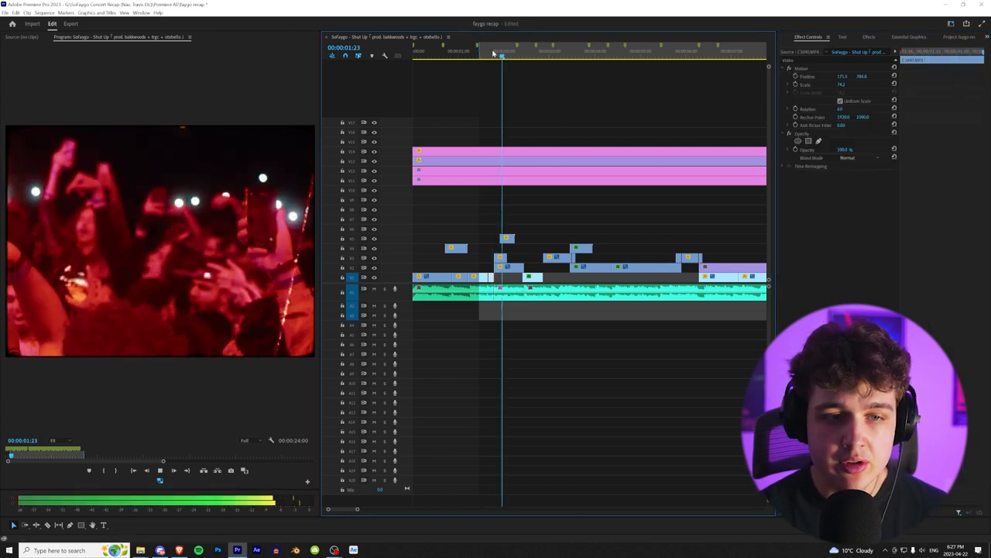
left_click(508, 293)
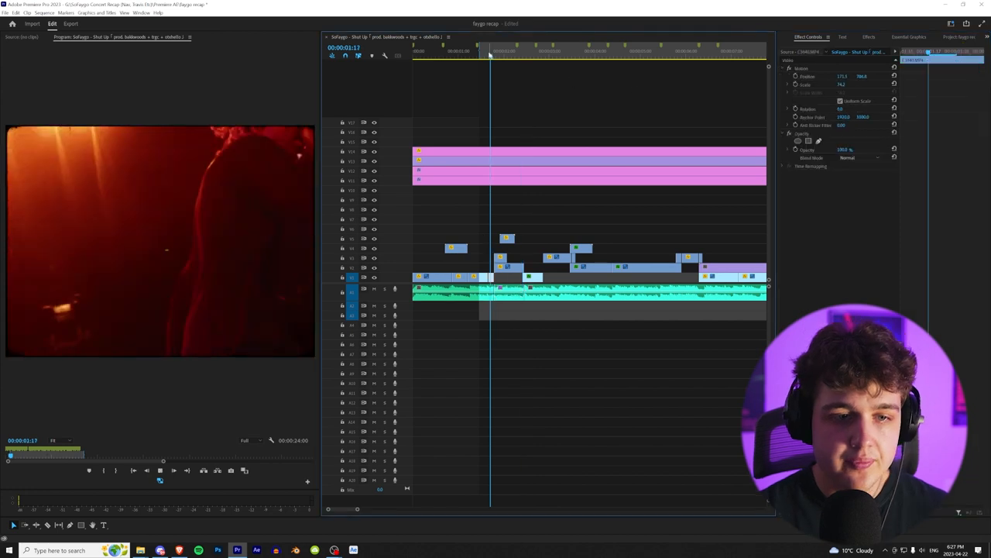
Step: Apply the default crossfade at the cut between the opening crowd audio clips
right_click(489, 298)
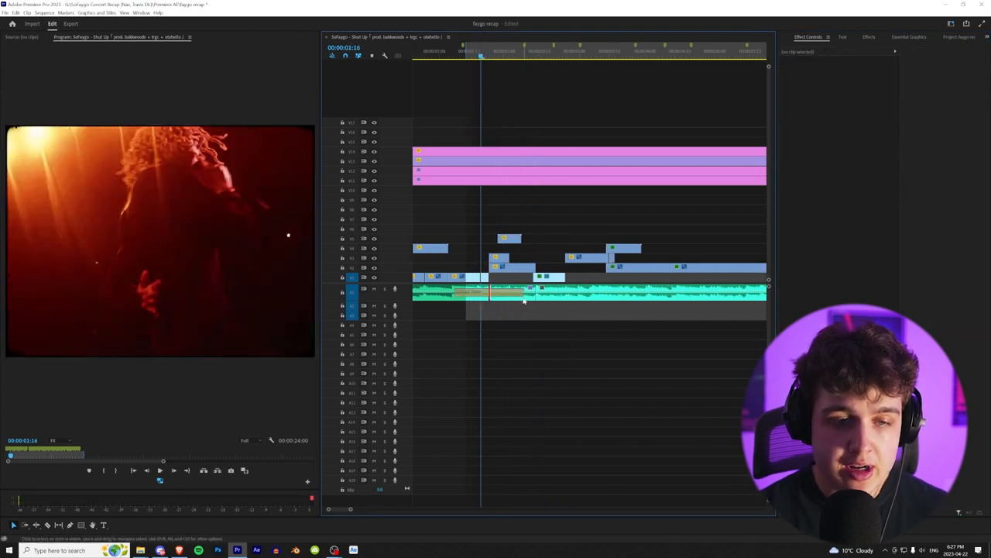
left_click(488, 293)
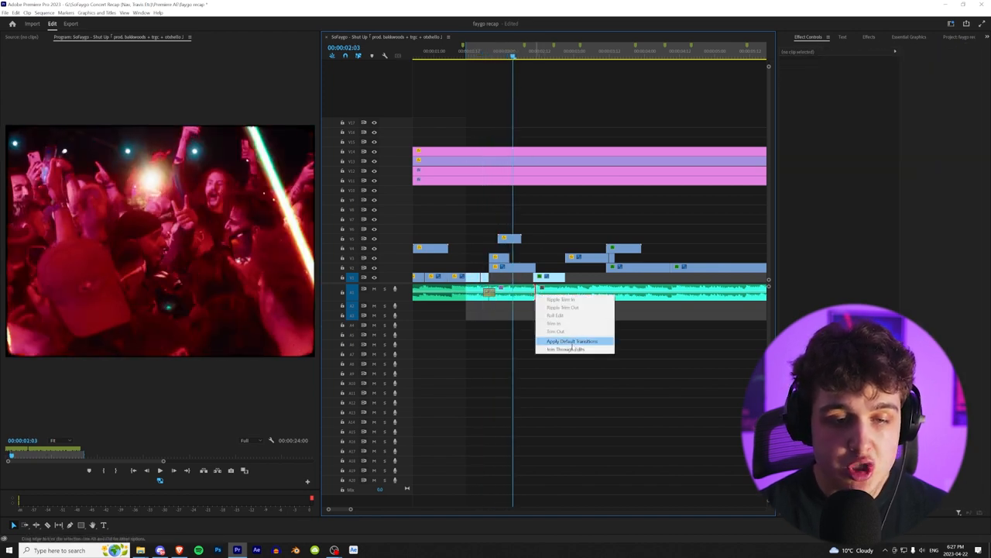
left_click(572, 340)
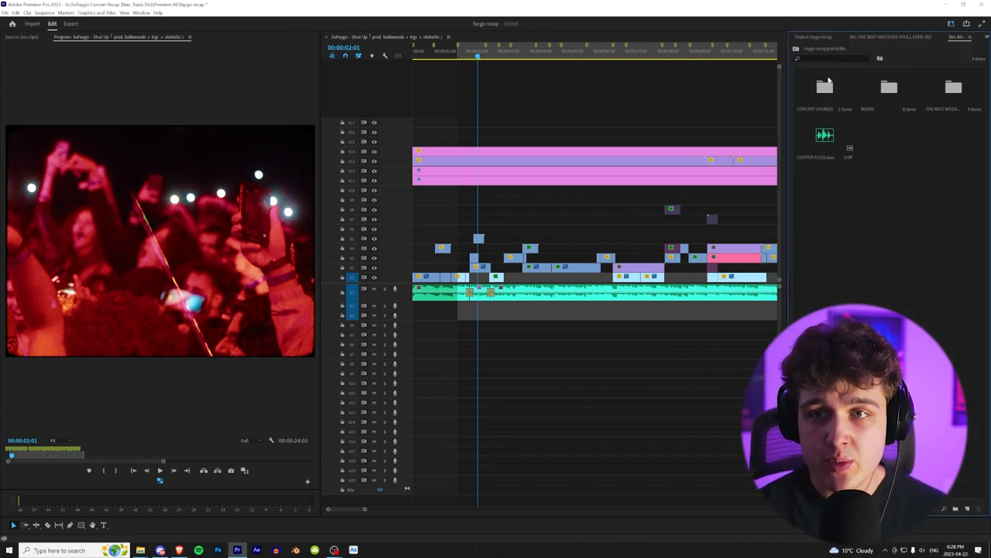
Step: Open the concert sounds folder in the sound-effects bin to list its two audio files
left_click(953, 87)
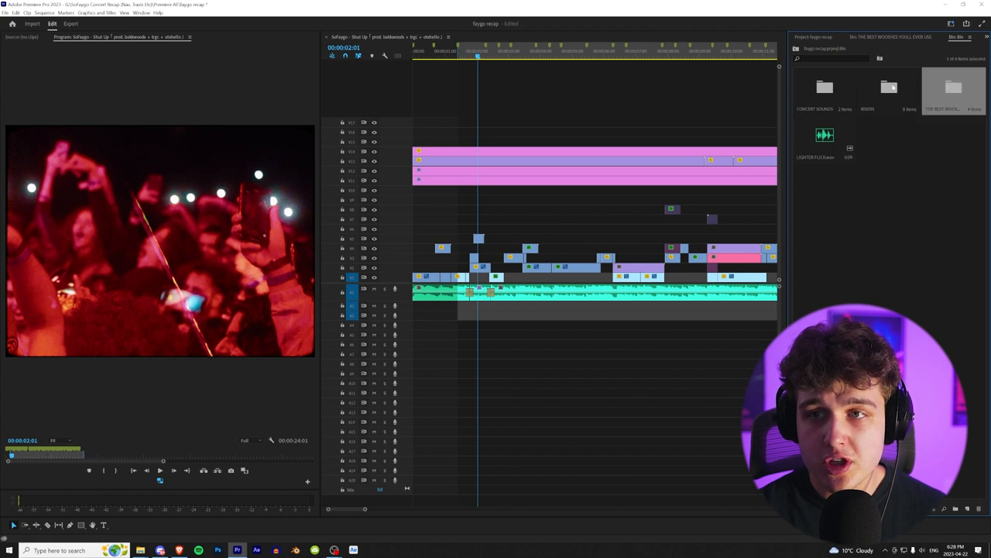
left_click(824, 88)
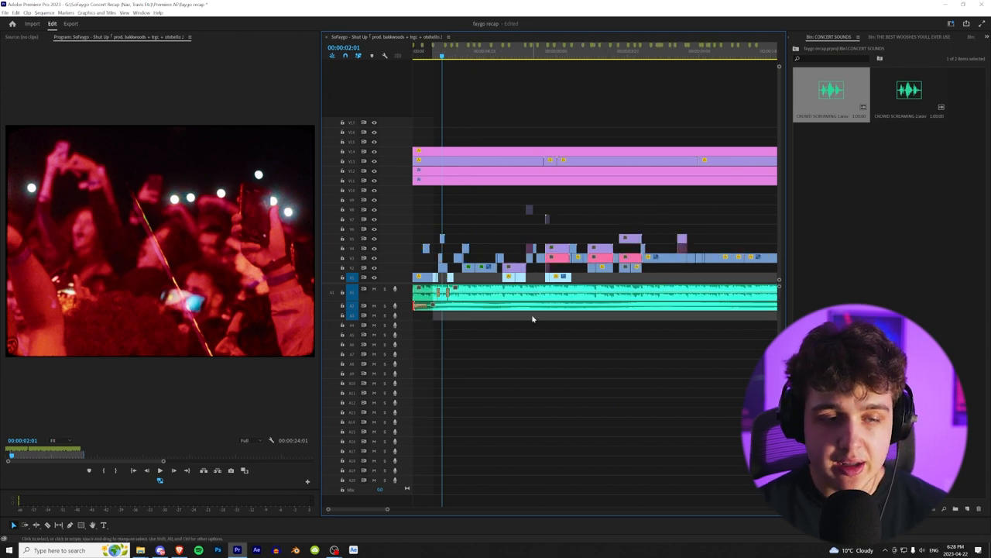
Step: Preview playback, bring up the crowd-scream clip's gain options and trim the clip shorter
key("space")
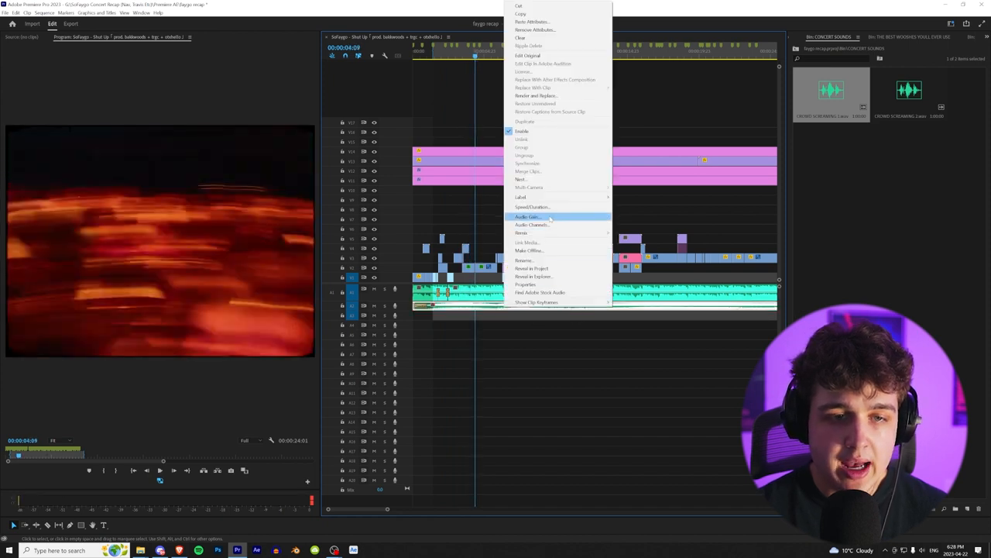
left_click(527, 217)
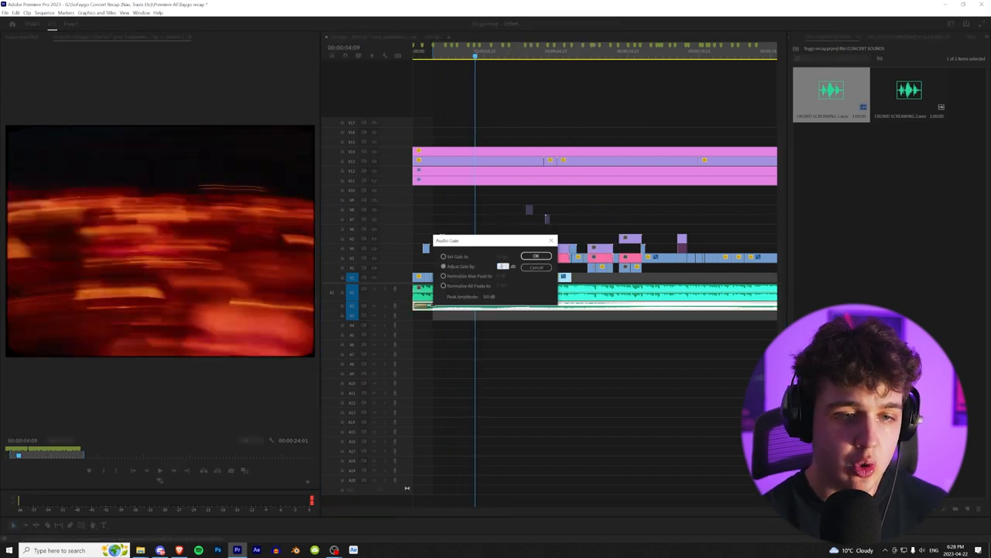
left_click(536, 255)
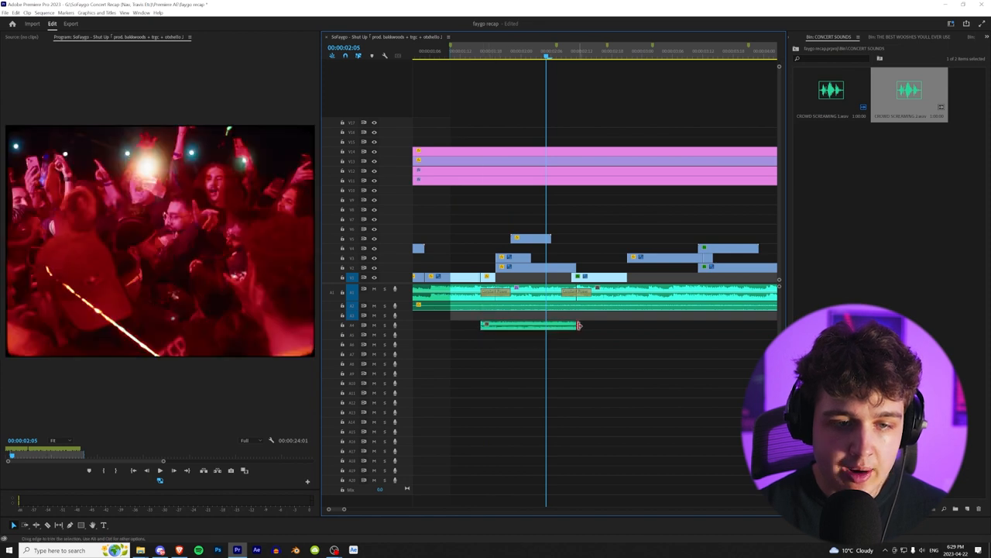
left_click_drag(577, 326, 592, 325)
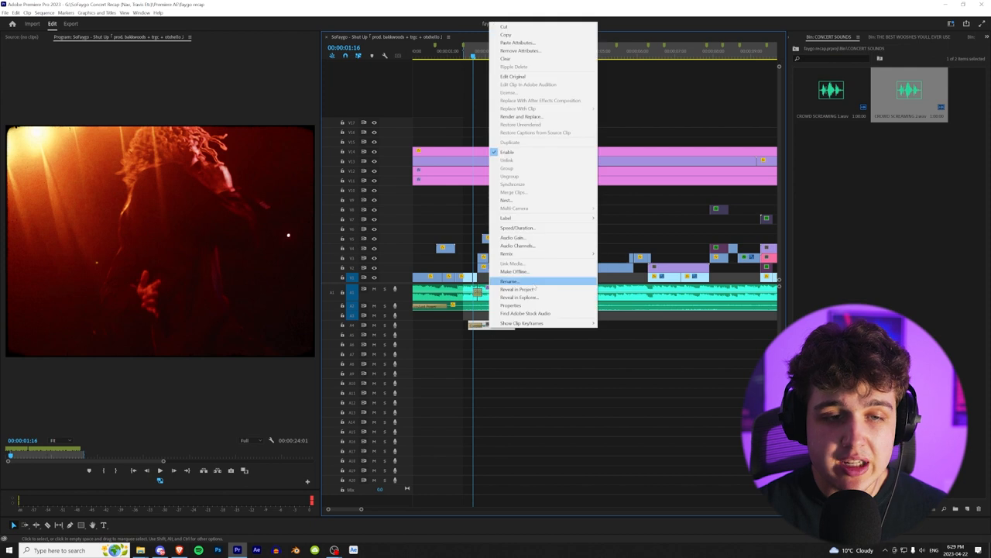
Step: Adjust the crowd-scream clip's loudness through its Audio Gain setting
left_click(511, 237)
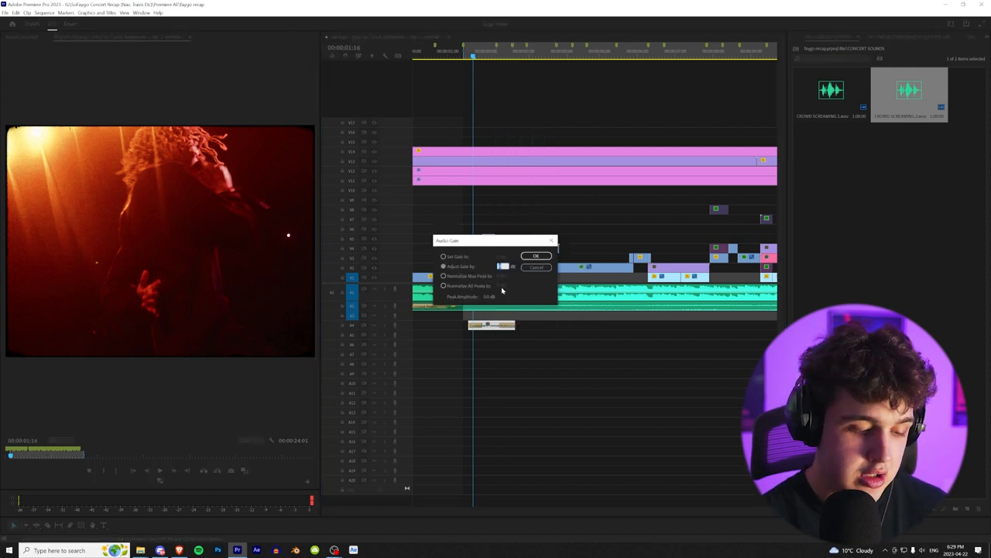
left_click(536, 255)
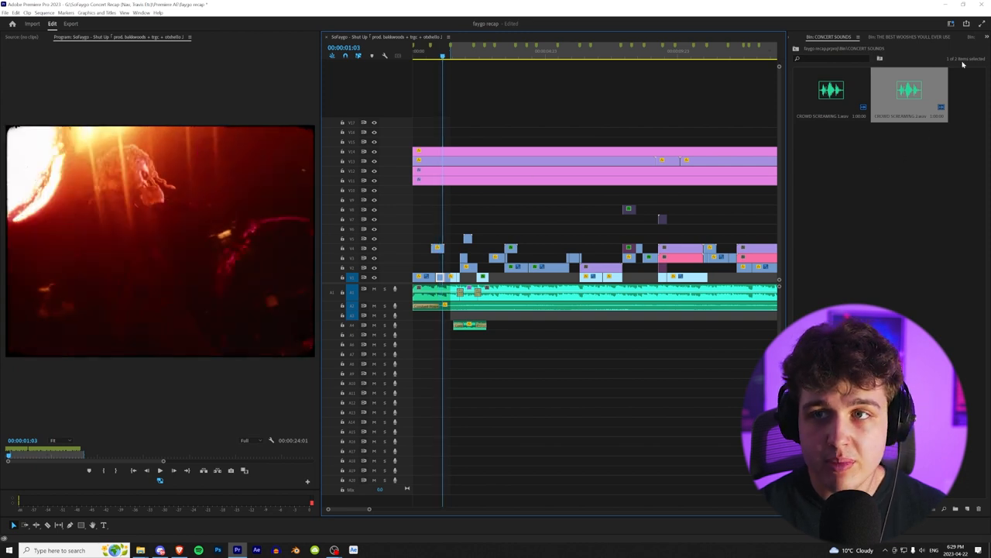
Step: Open the whoosh sounds bin and preview one of its whoosh effects
left_click(911, 37)
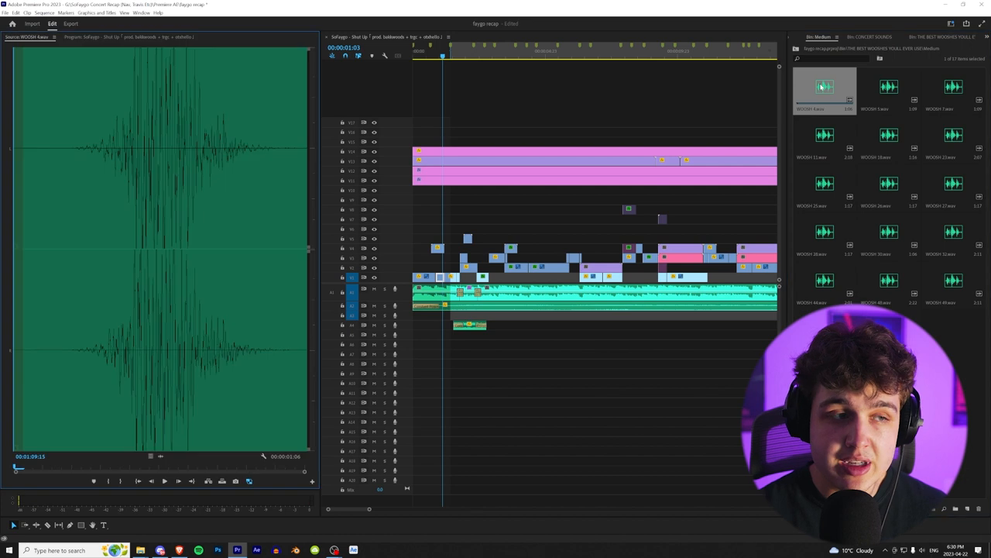
left_click(889, 86)
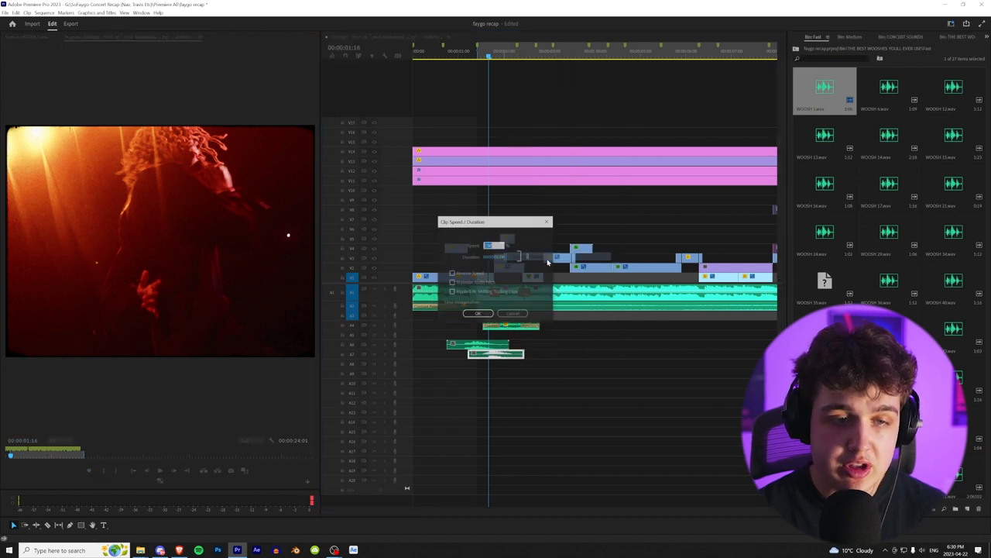
Step: Apply the whoosh's new speed, bring up its clip options and save the project
left_click(477, 313)
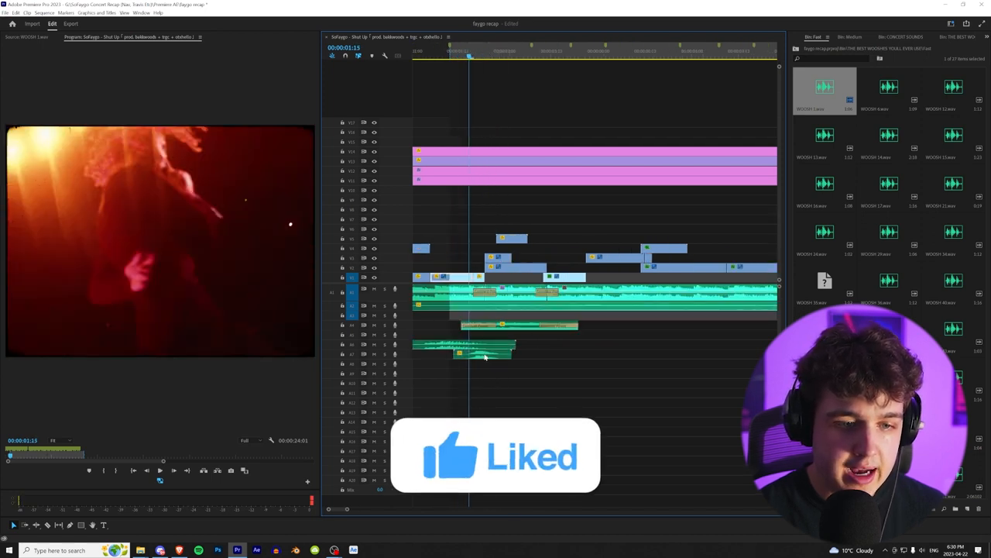
right_click(481, 353)
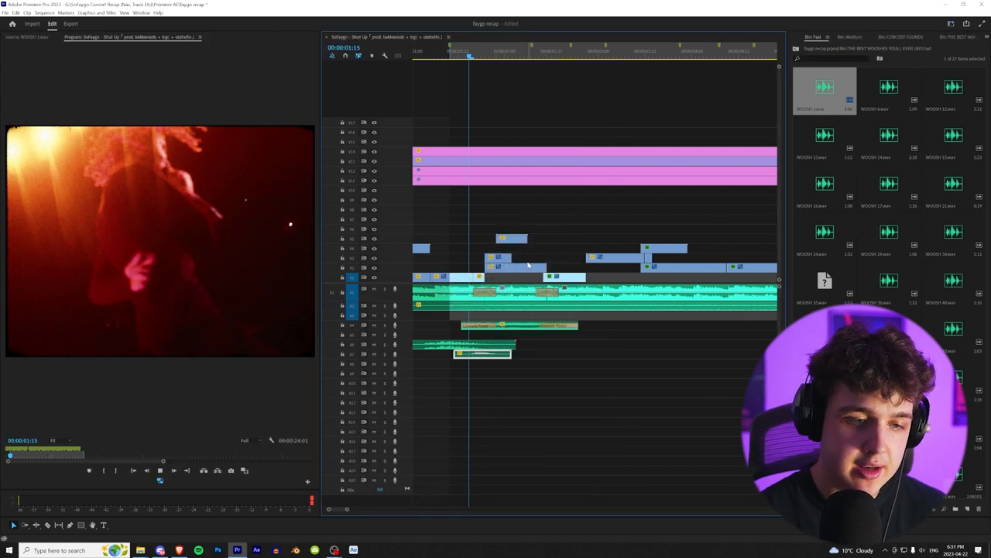
key("ctrl+s")
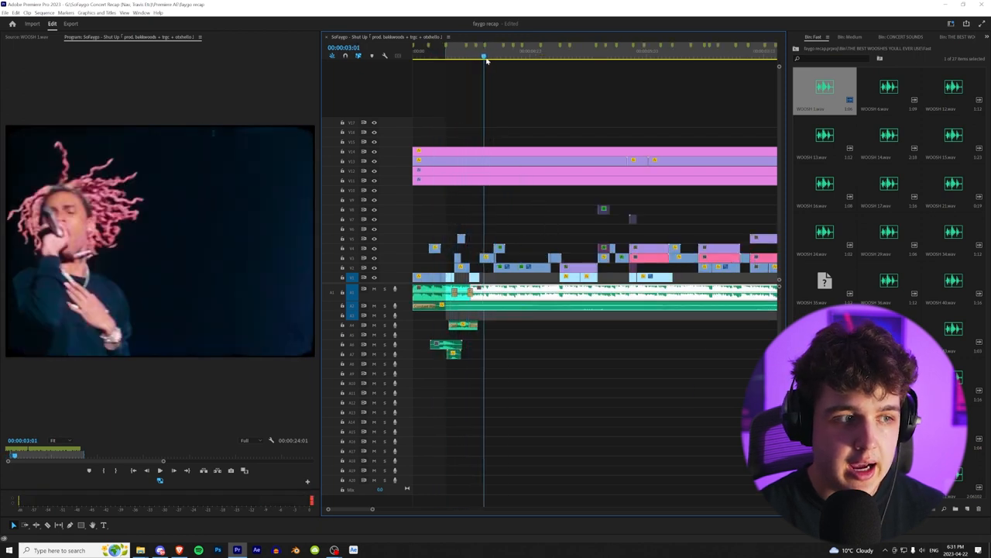
left_click(482, 51)
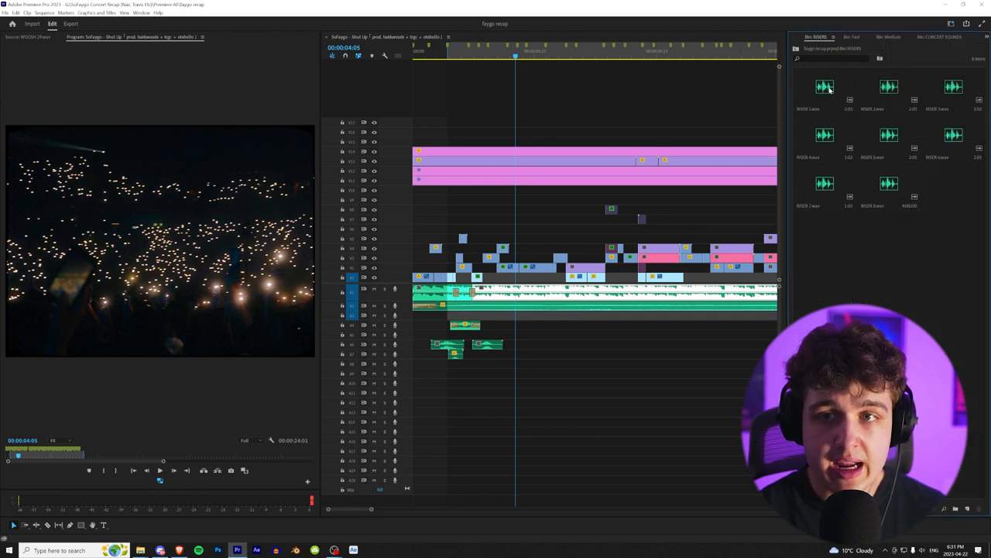
Step: Preview a sound in the current effects bin
left_click(824, 87)
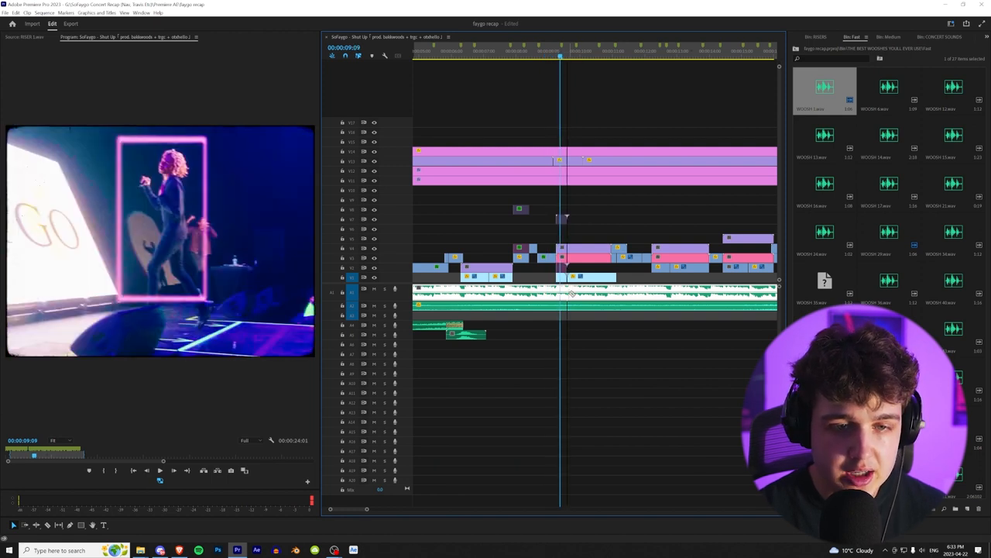
Step: Move the playhead to the phone-lit stage crowd shot for pasting audio attributes
left_click(647, 50)
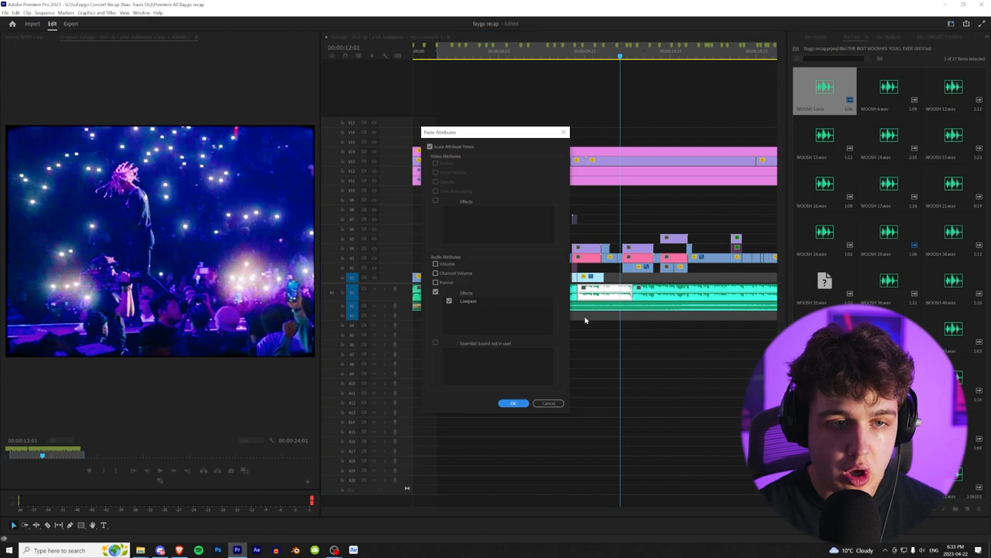
mouse_move(465, 319)
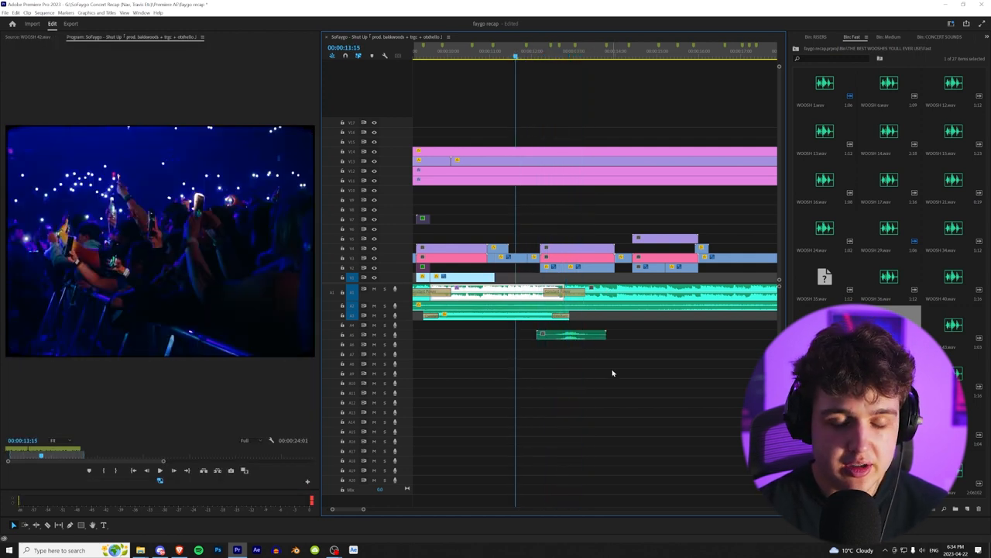
mouse_move(621, 331)
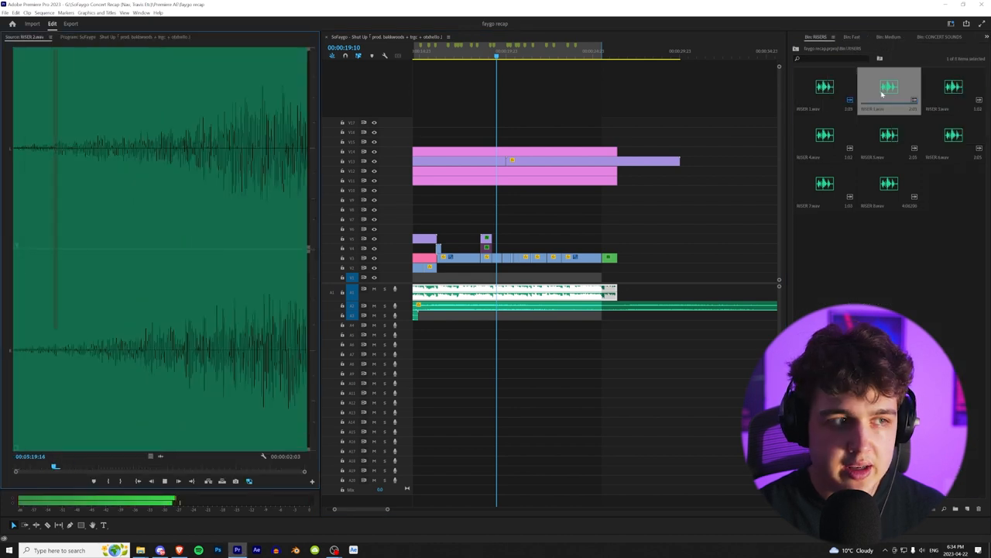
Step: Preview a riser sound effect from the smaller effects bin in the Source Monitor
left_click(952, 87)
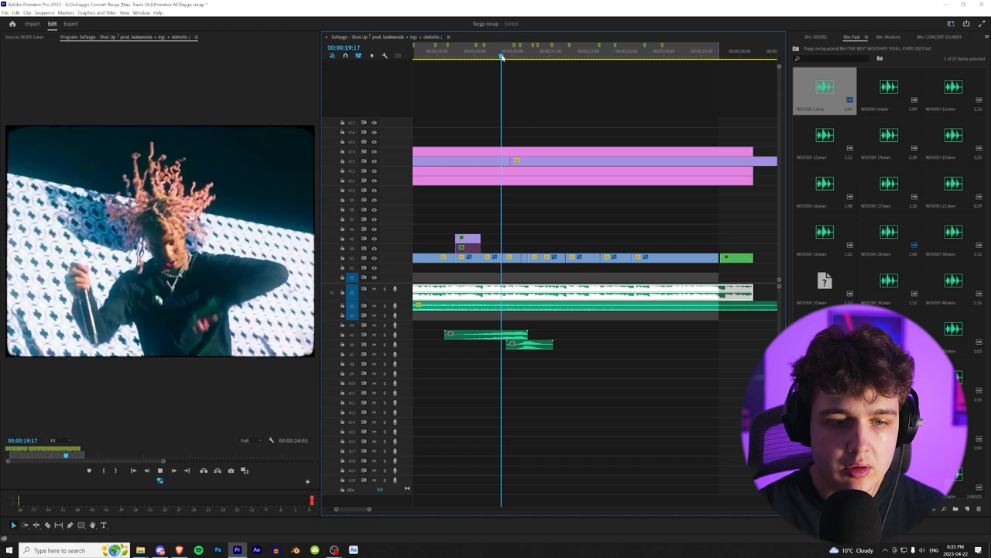
Step: Place whoosh clips from the whoosh bin onto the lower audio tracks at cut points
left_click(530, 59)
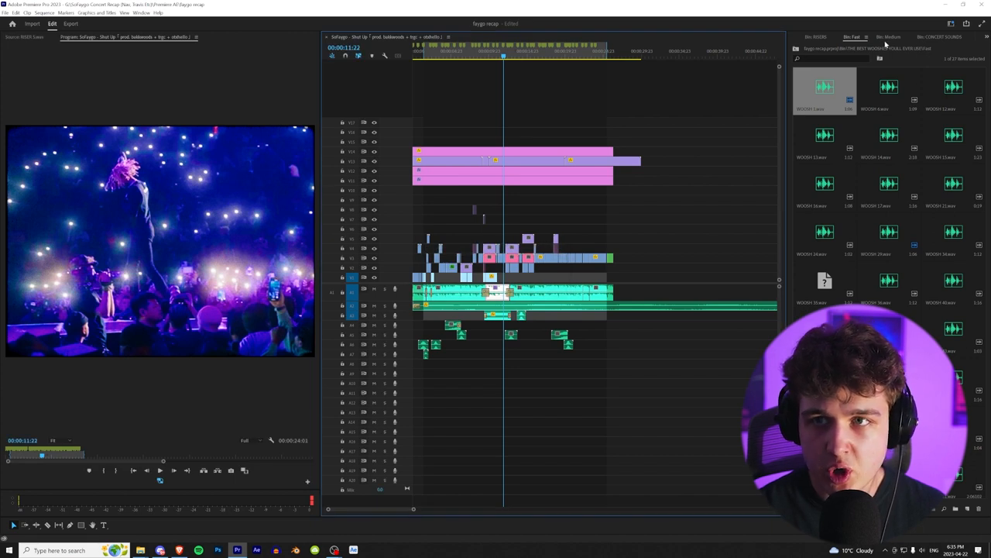
Step: Add clips from the risers bin and play back the whoosh sections to check them
left_click(824, 37)
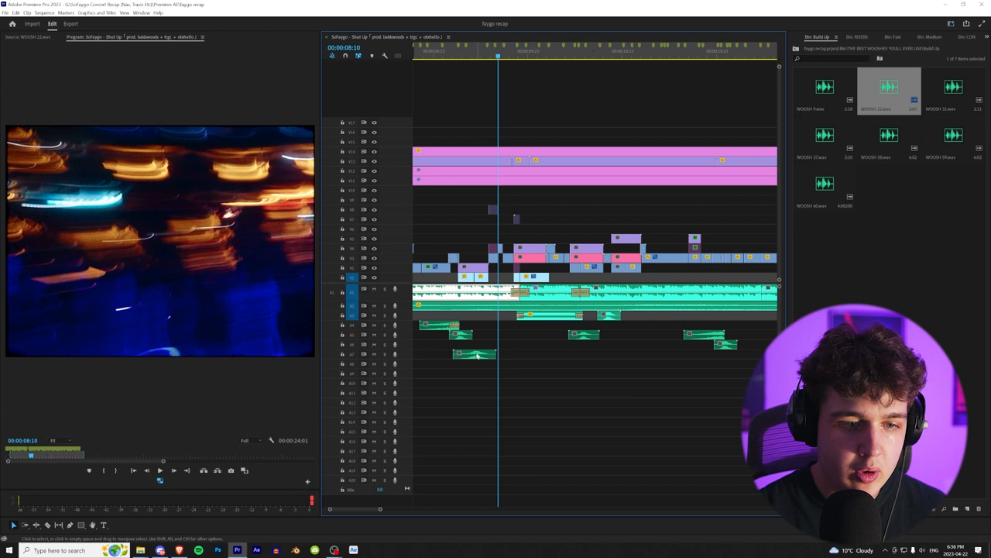
left_click(488, 57)
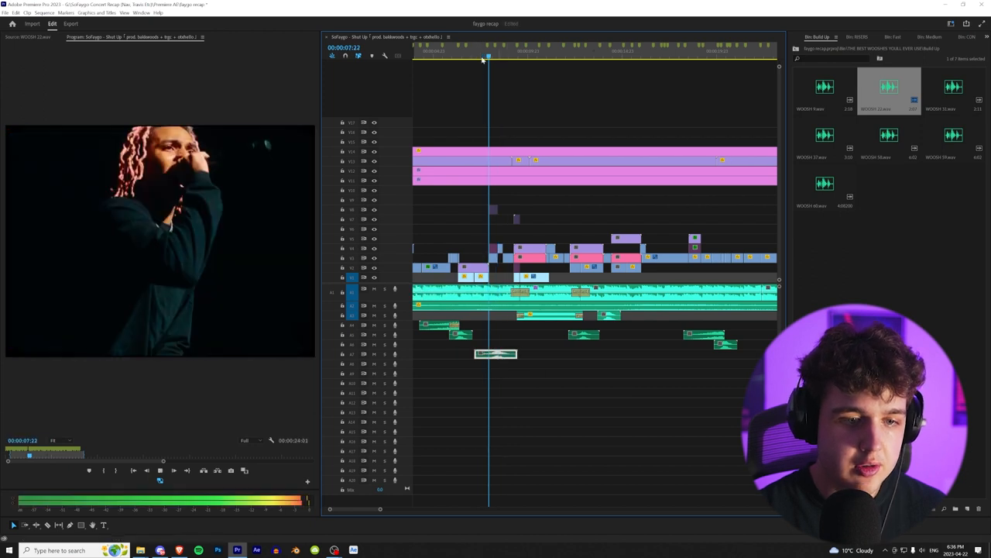
left_click(527, 59)
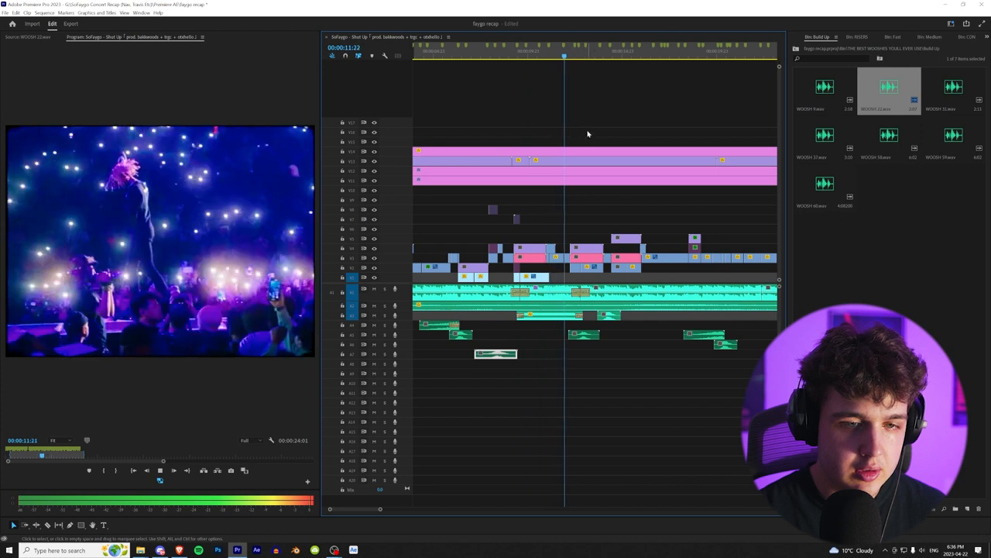
left_click(515, 51)
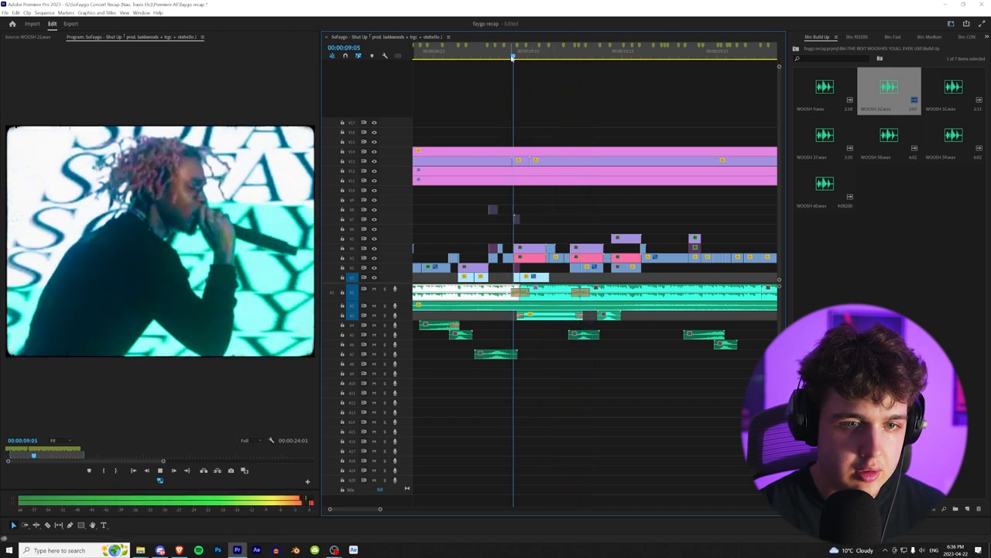